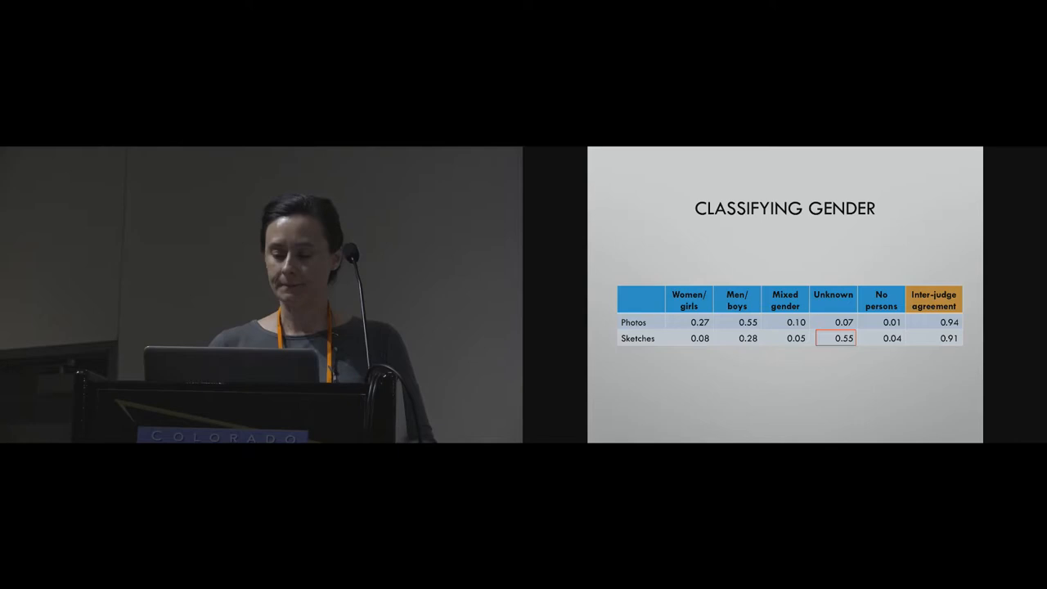
key("right")
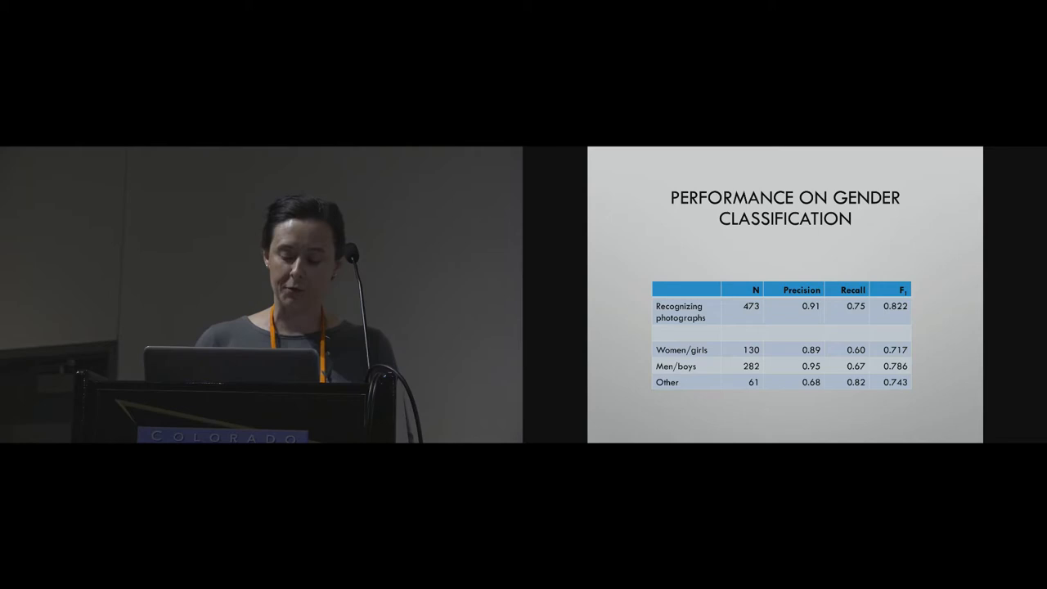
key("Right")
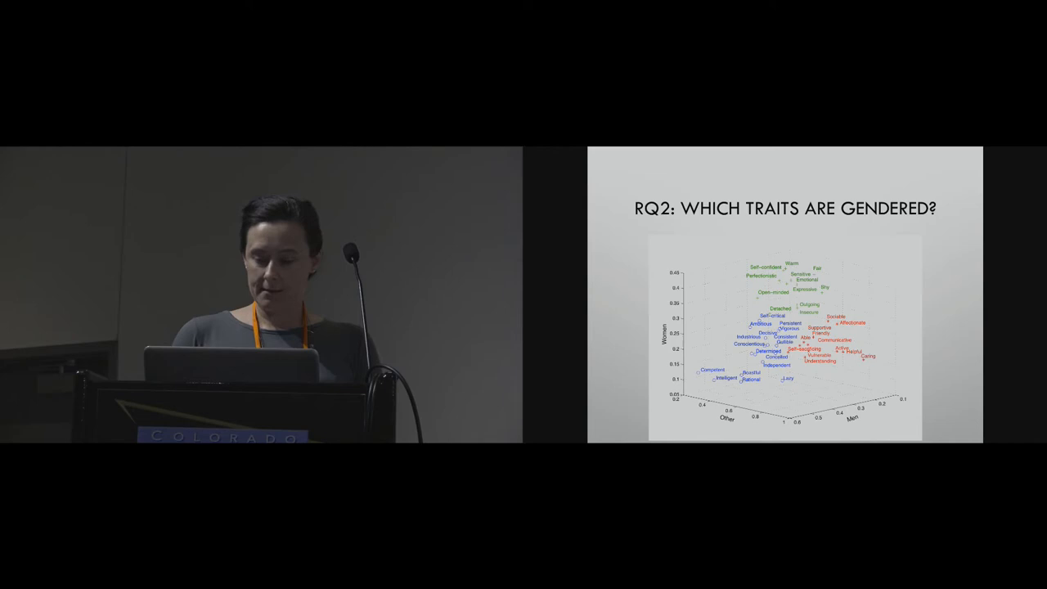
key("Right")
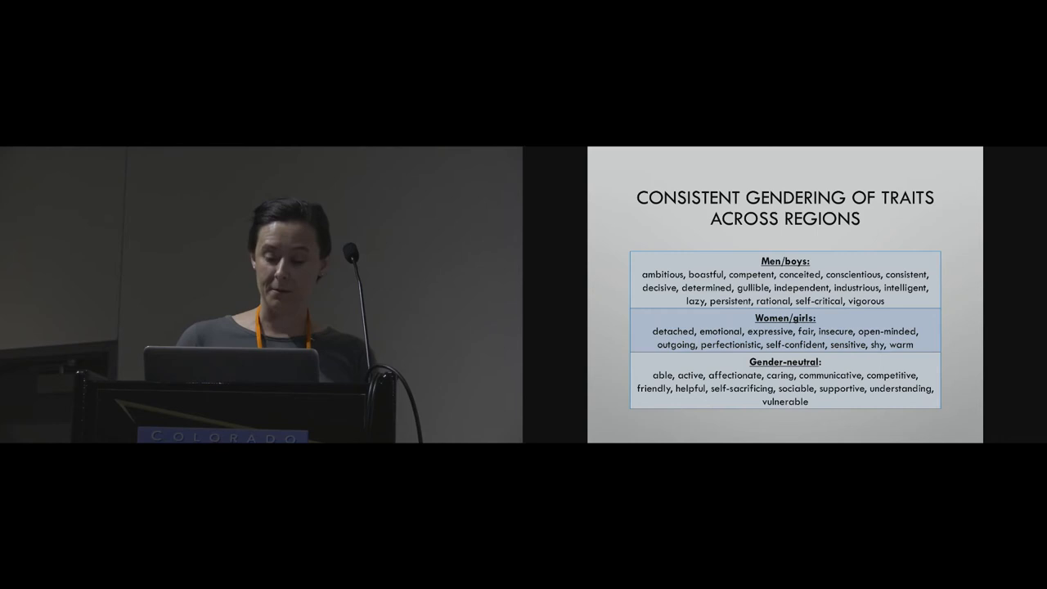